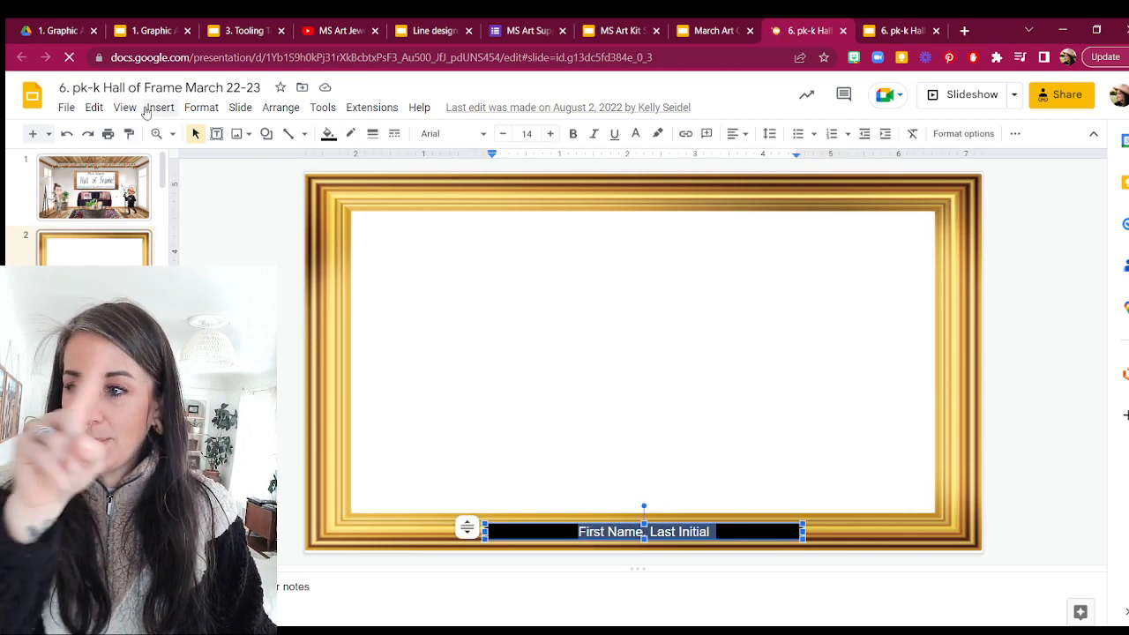
Reveal the Insert › Image choices, including Camera, for the gold-frame slide
left_click(158, 107)
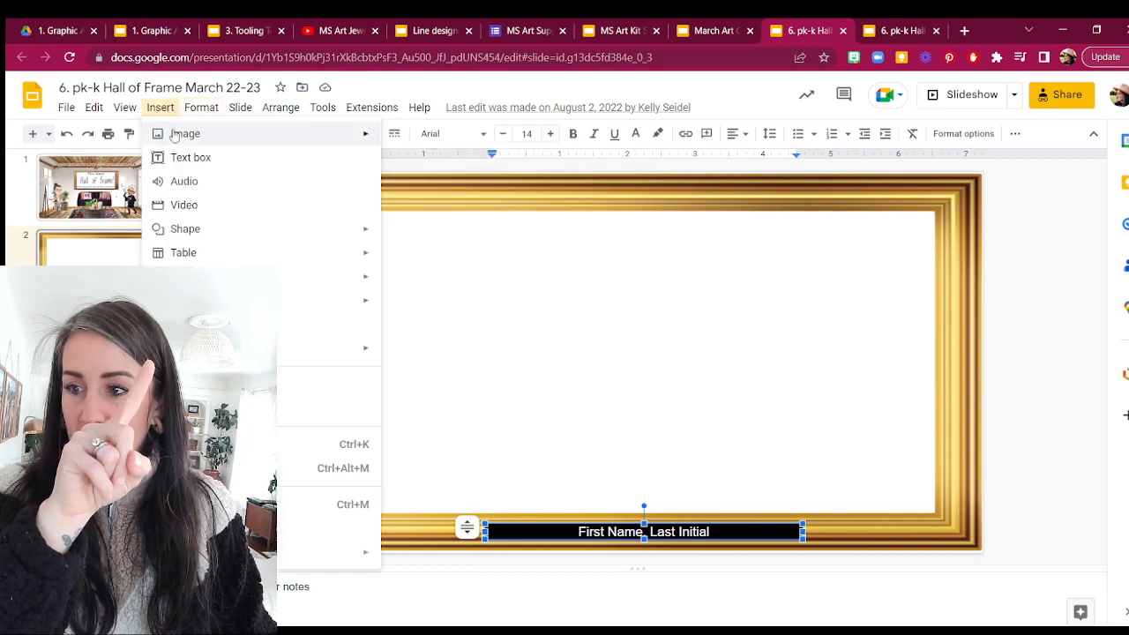
left_click(185, 134)
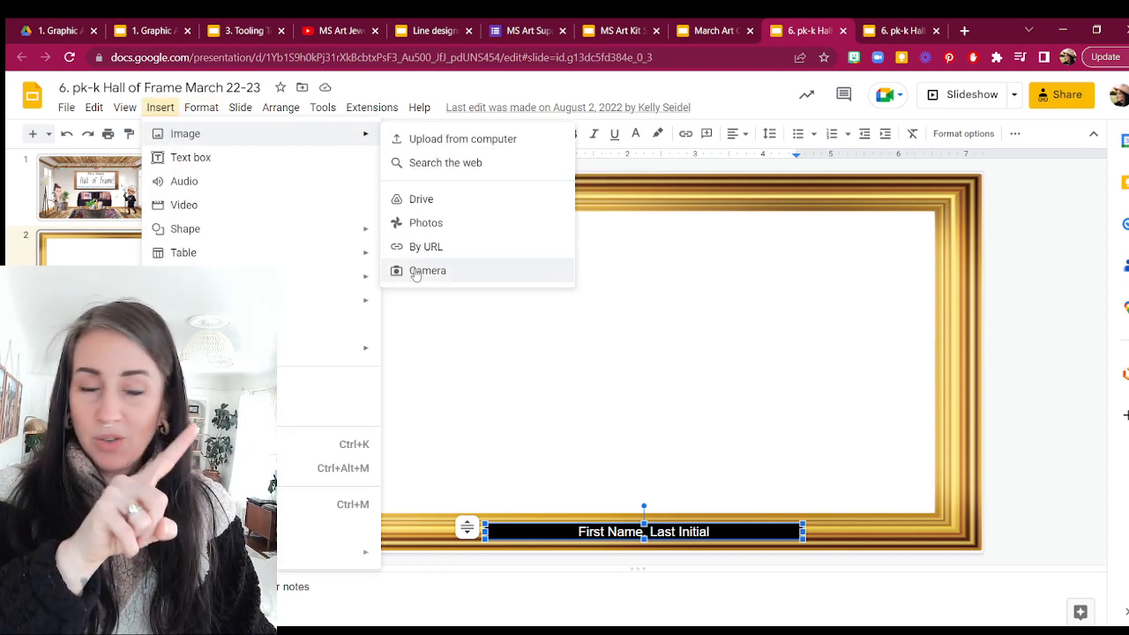